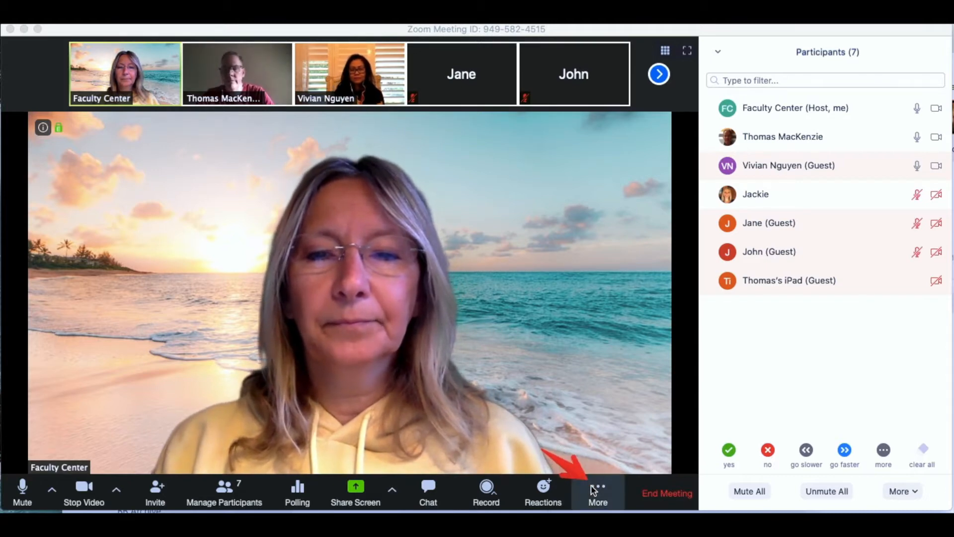
Bring up Breakout Rooms from the meeting toolbar's More menu
{"action": "left_click", "coordinate": [597, 492]}
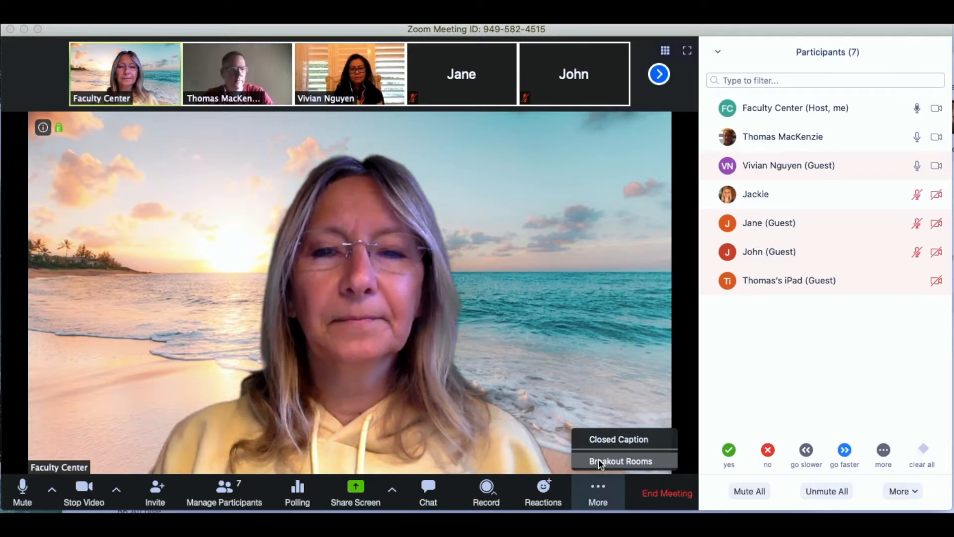
{"action": "left_click", "coordinate": [620, 460]}
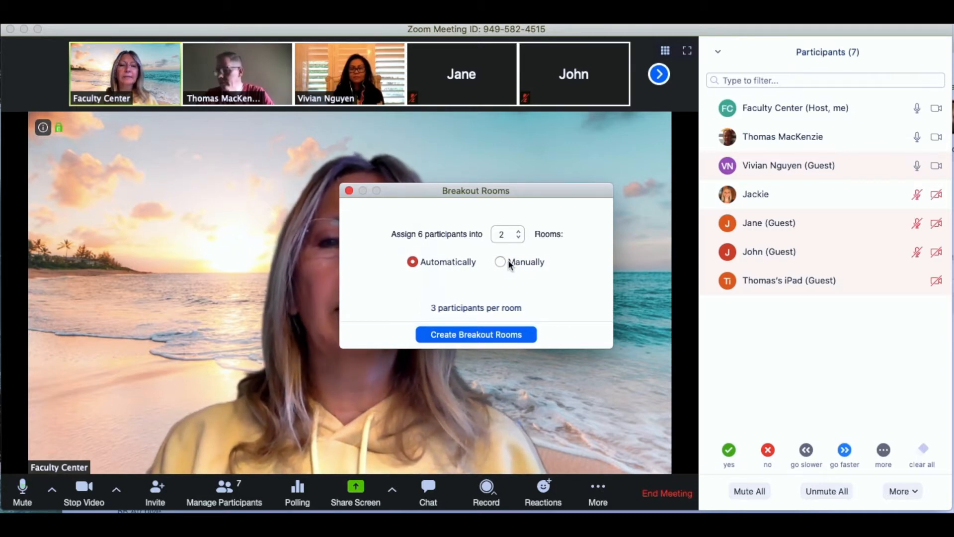
Create two breakout rooms with the Manually assignment option
{"action": "left_click", "coordinate": [500, 261]}
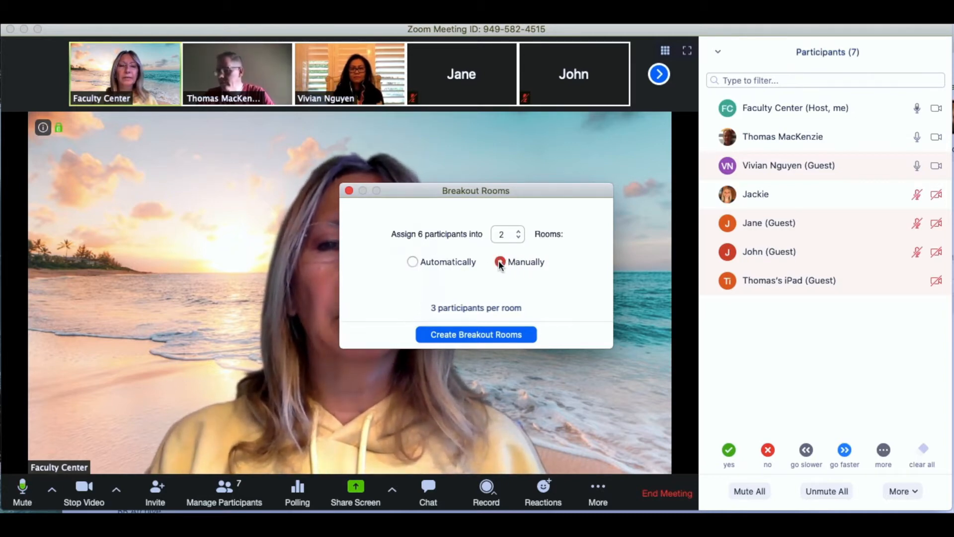
{"action": "left_click", "coordinate": [500, 262]}
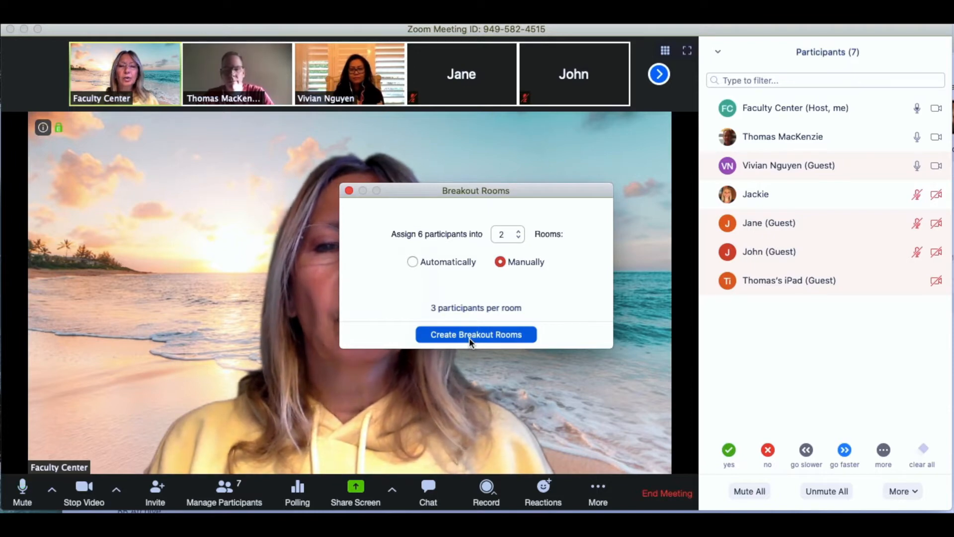
{"action": "left_click", "coordinate": [475, 334]}
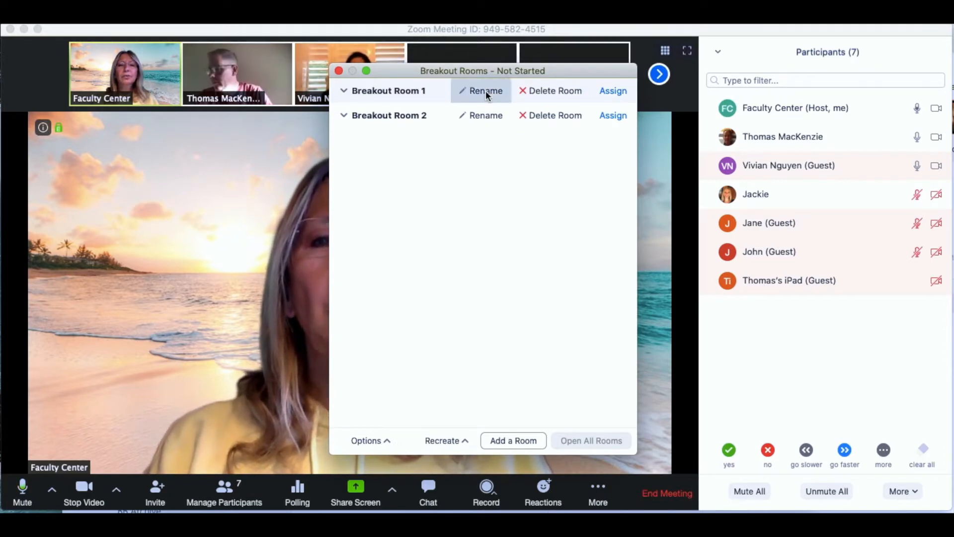
Rename Breakout Room 1 to Starfish and Breakout Room 2 to Fish
{"action": "left_click", "coordinate": [485, 90]}
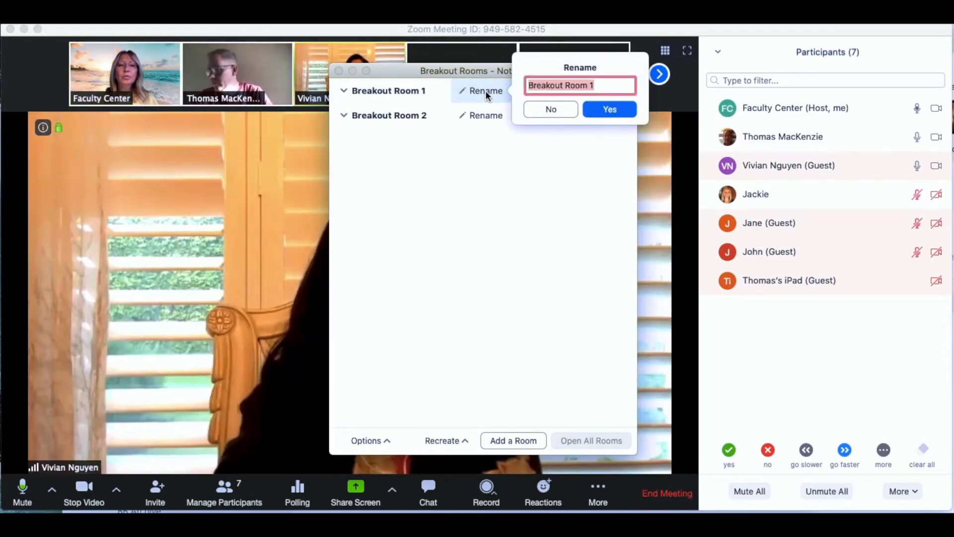
{"action": "type", "text": "S"}
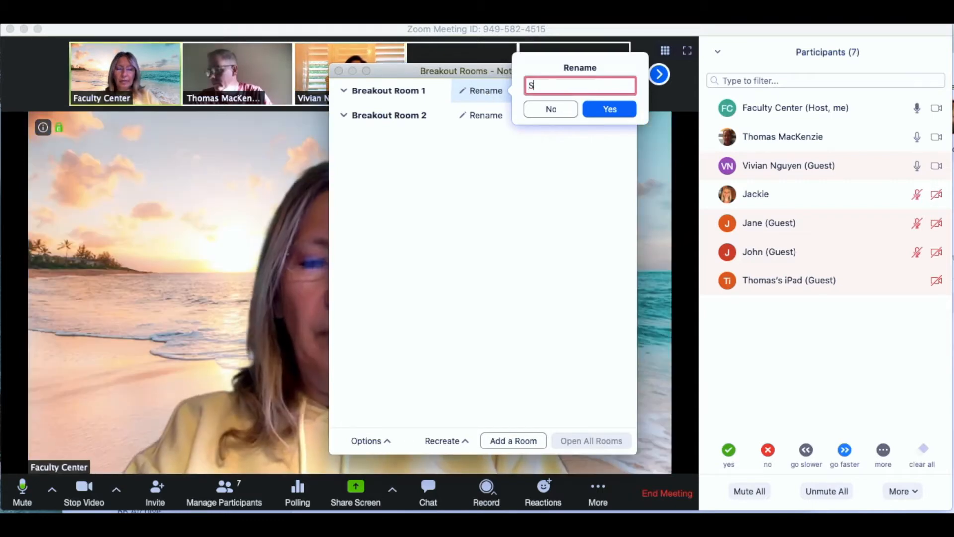
{"action": "type", "text": "tarfish"}
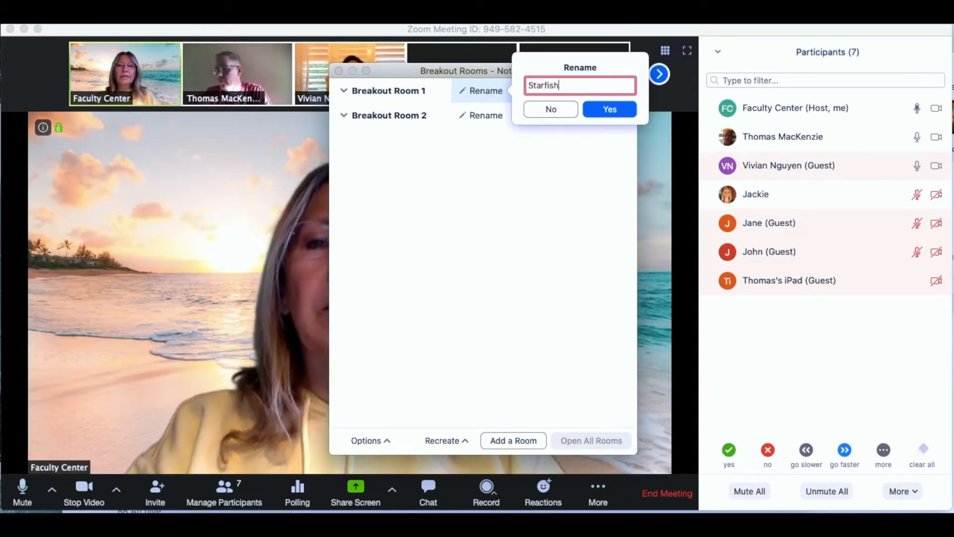
{"action": "left_click", "coordinate": [609, 109]}
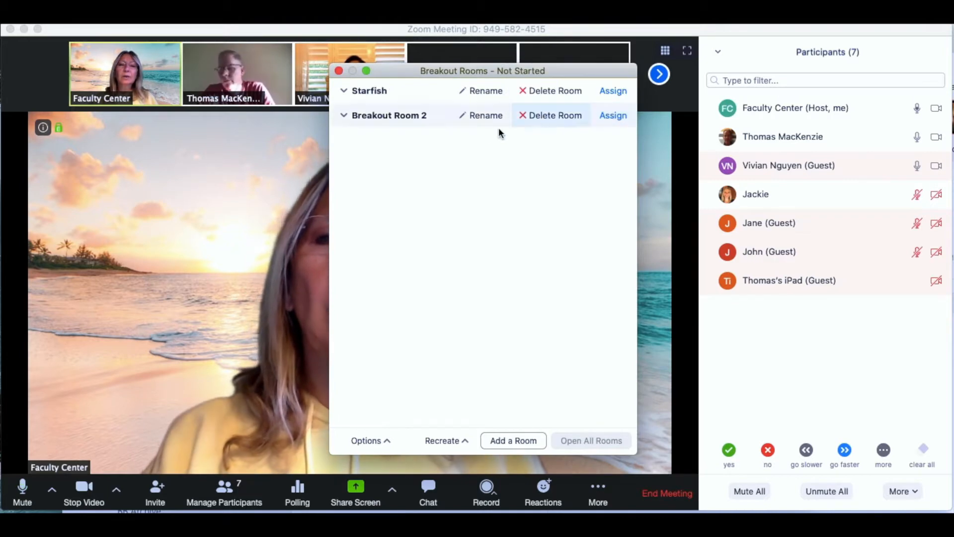
{"action": "left_click", "coordinate": [485, 116]}
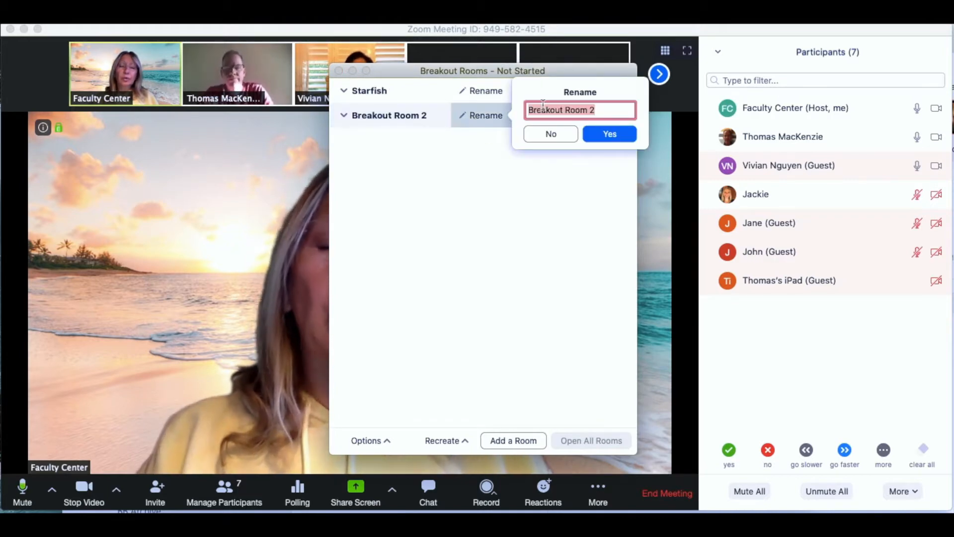
{"action": "type", "text": "Fi"}
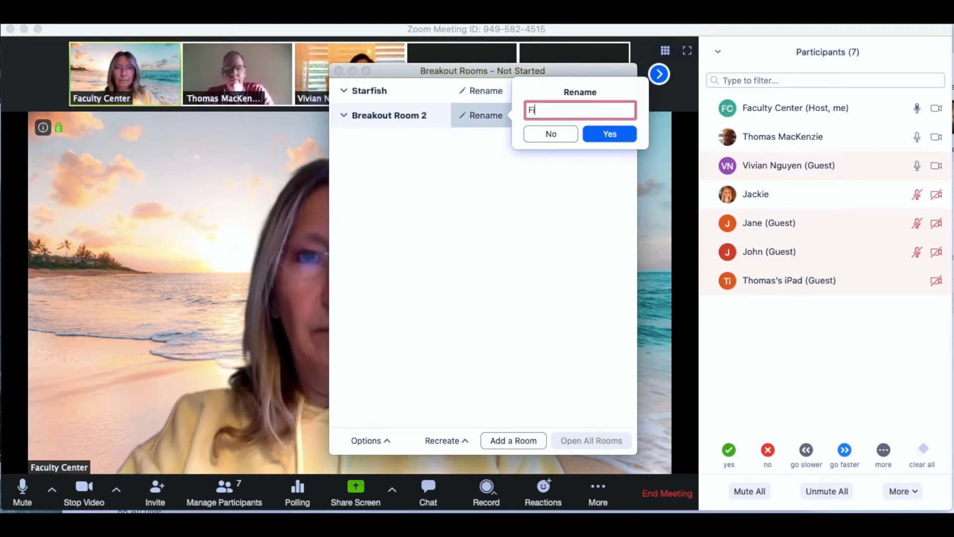
{"action": "left_click", "coordinate": [610, 133]}
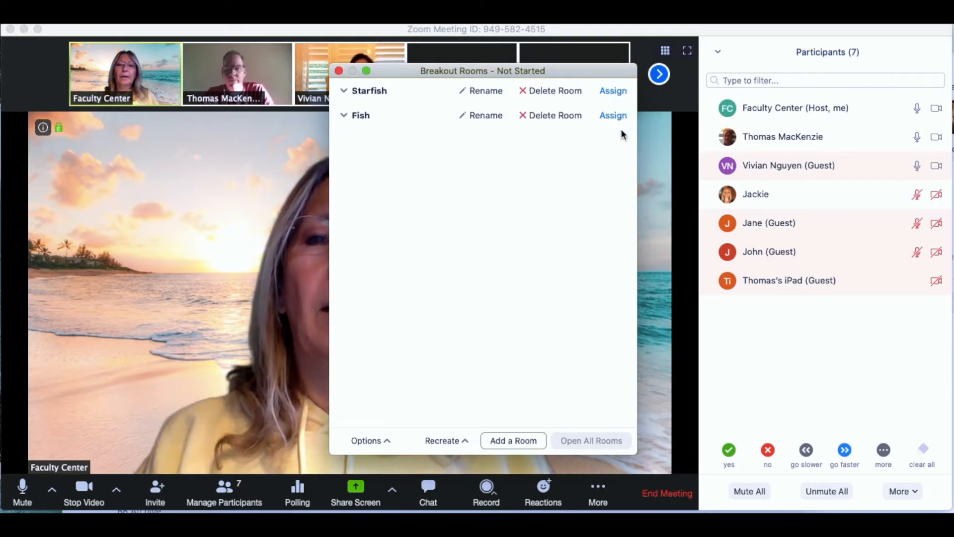
{"action": "left_click", "coordinate": [614, 91]}
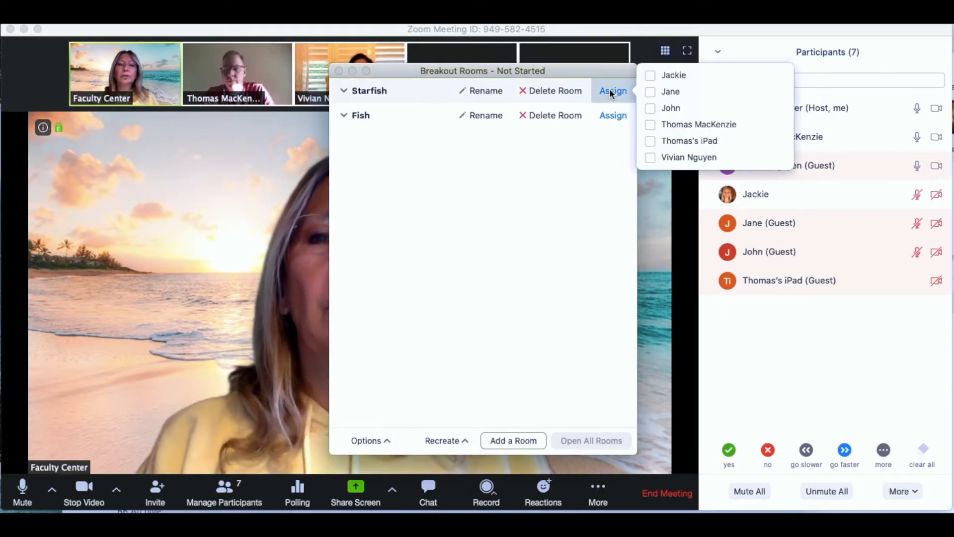
{"action": "mouse_move", "coordinate": [668, 108]}
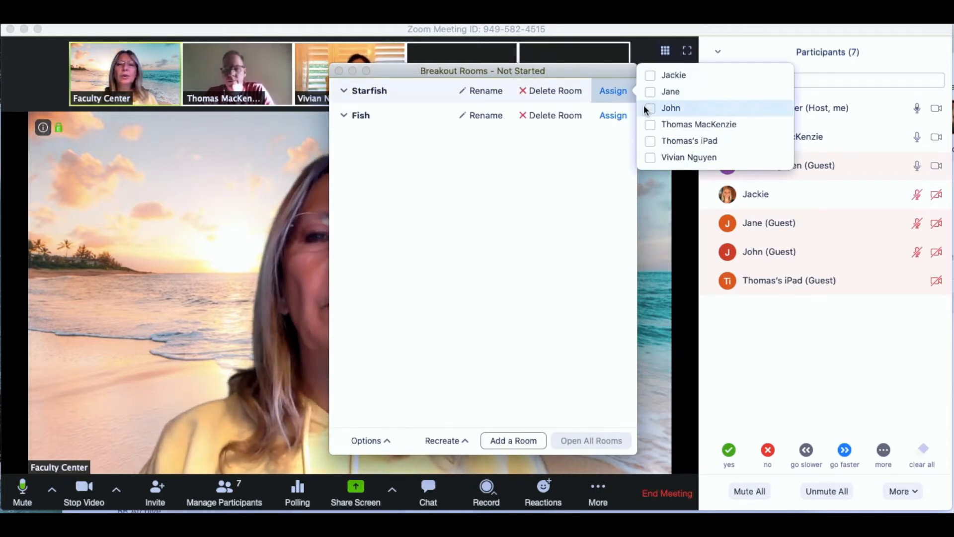
{"action": "left_click", "coordinate": [650, 74]}
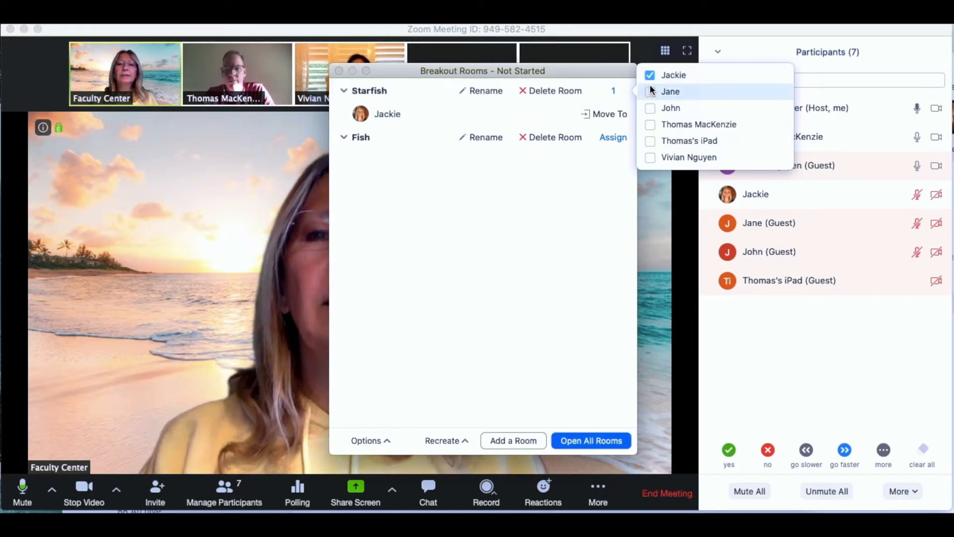
{"action": "left_click", "coordinate": [650, 107]}
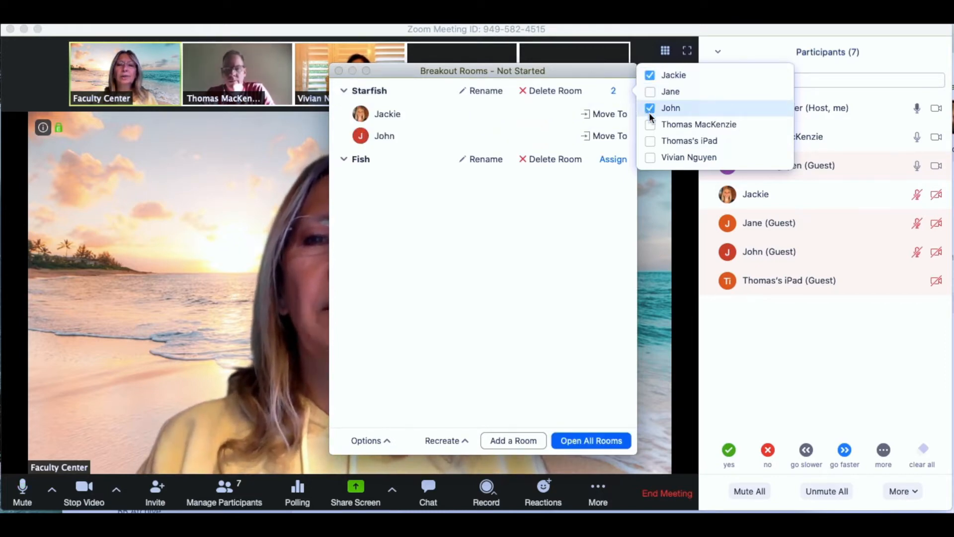
{"action": "left_click", "coordinate": [650, 124]}
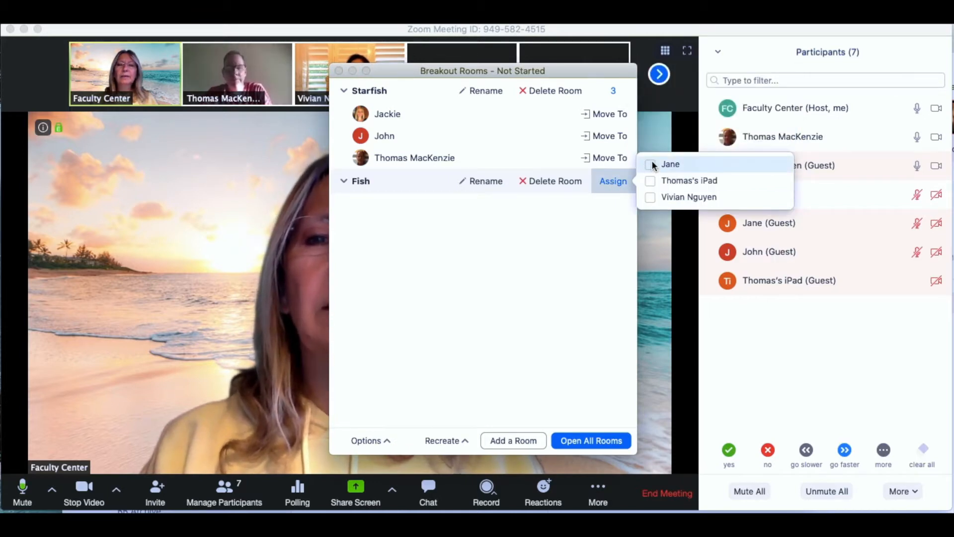
{"action": "left_click", "coordinate": [650, 164]}
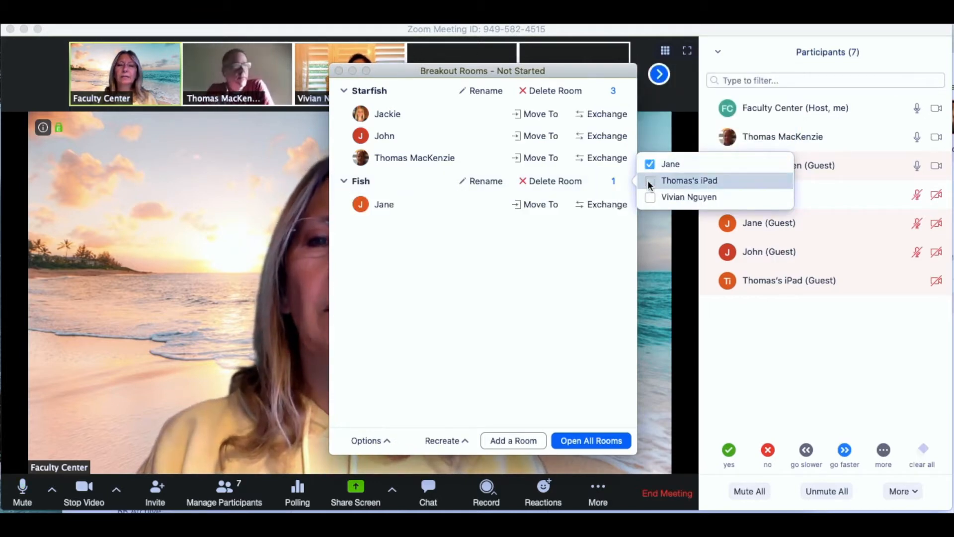
{"action": "left_click", "coordinate": [649, 196]}
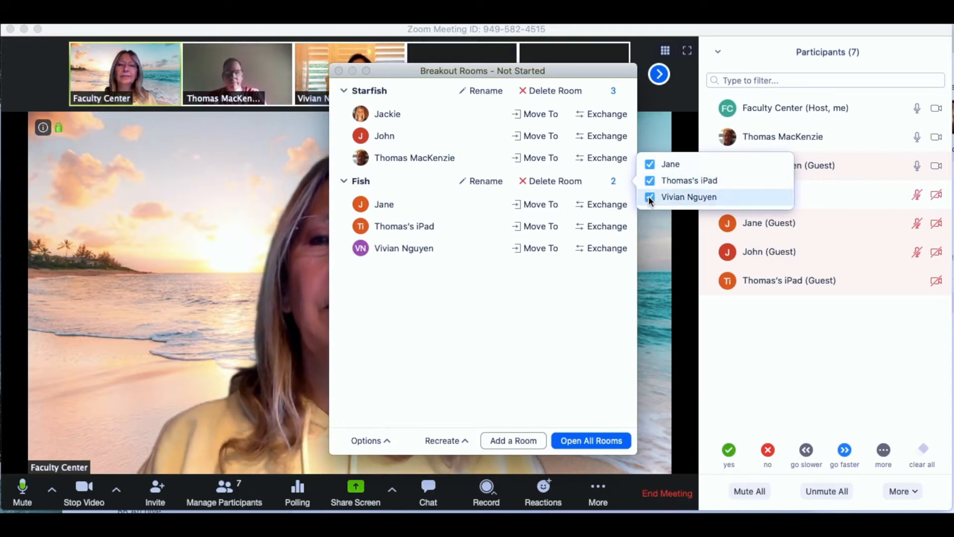
{"action": "left_click", "coordinate": [649, 196]}
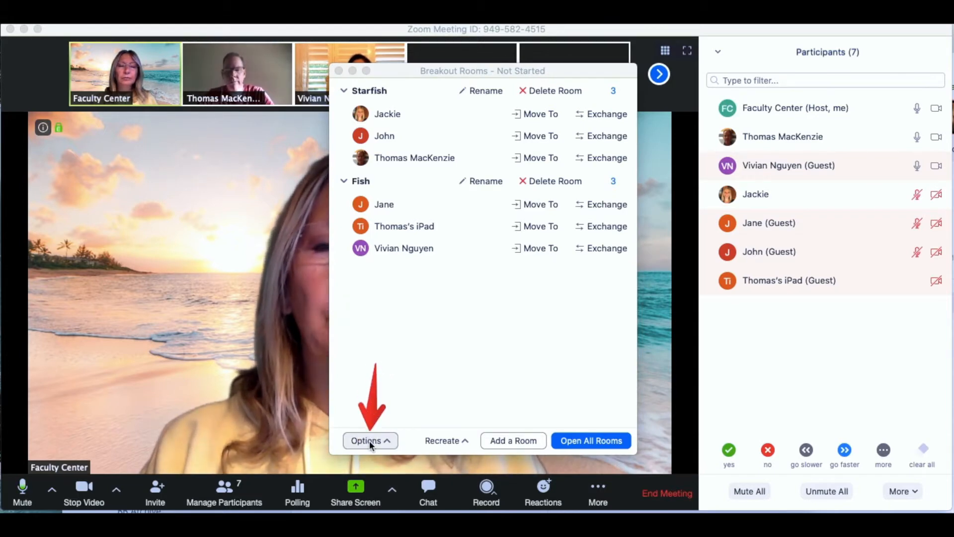
In Options, auto-move participants, disallow returning to main session, auto-close rooms after 1 minute
{"action": "left_click", "coordinate": [365, 440]}
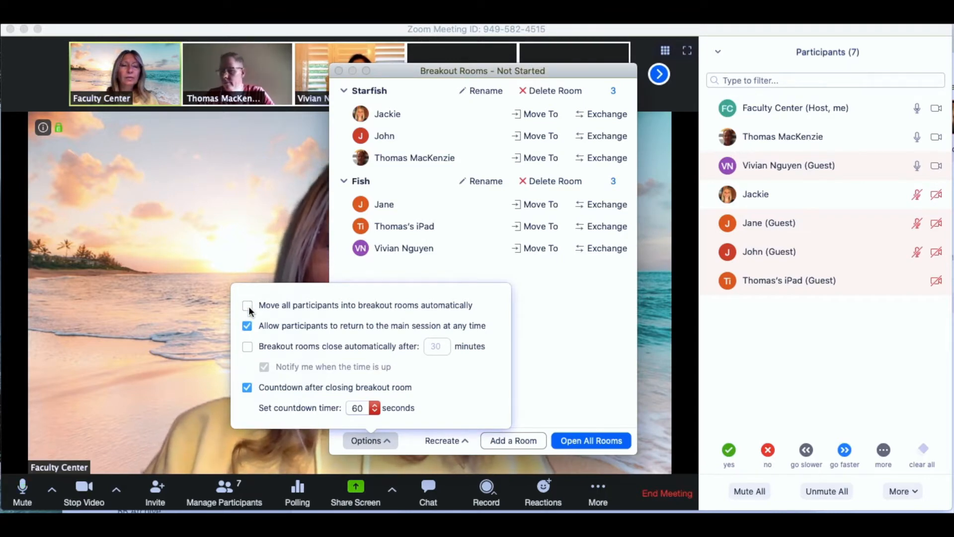
{"action": "left_click", "coordinate": [247, 305]}
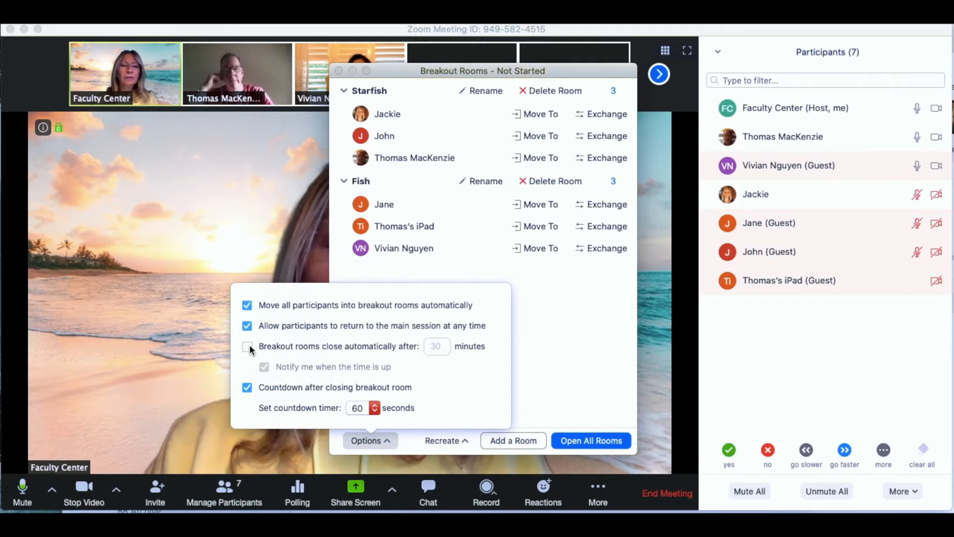
{"action": "left_click", "coordinate": [248, 346]}
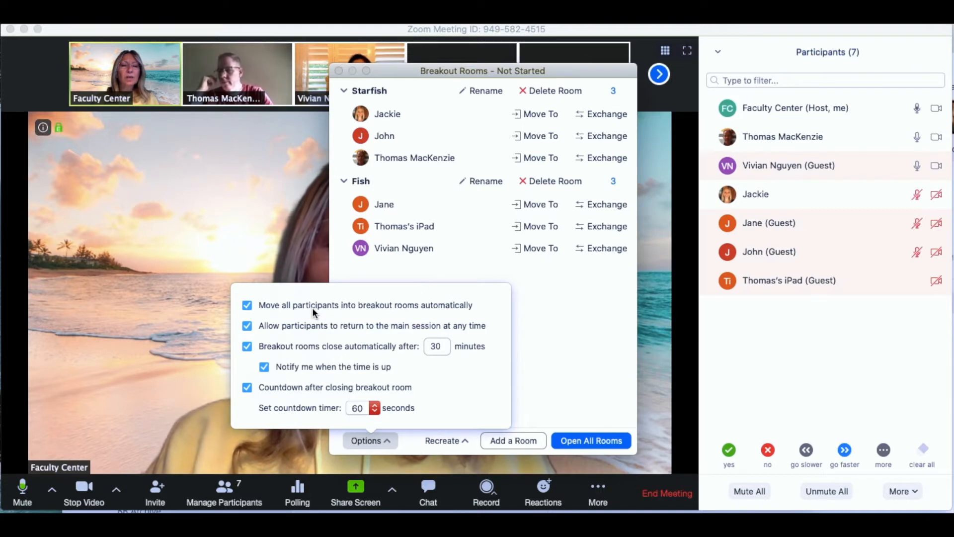
{"action": "mouse_move", "coordinate": [281, 315]}
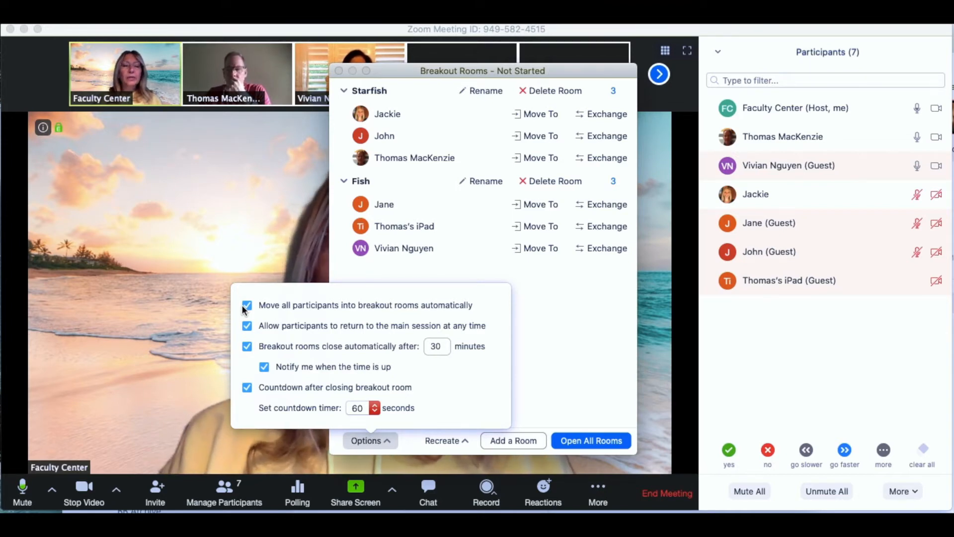
{"action": "mouse_move", "coordinate": [292, 298]}
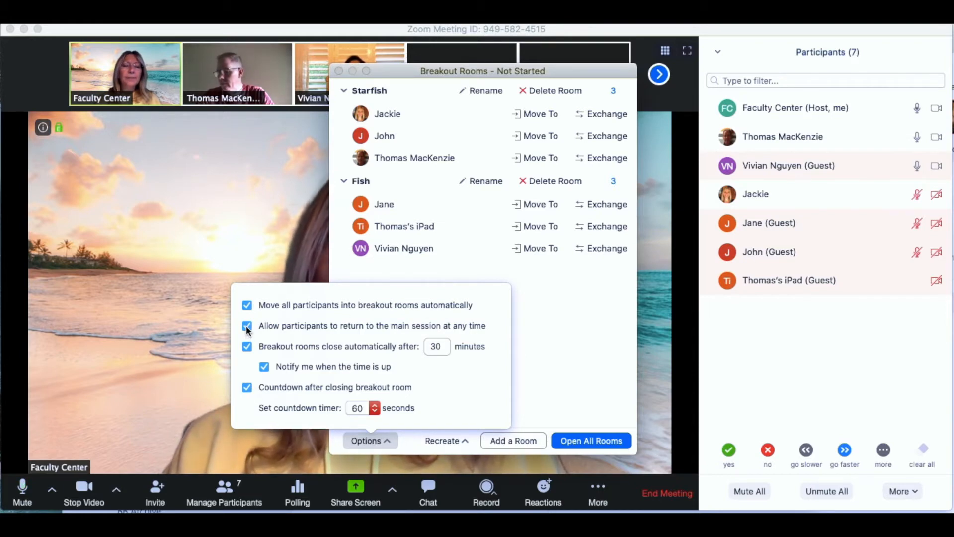
{"action": "left_click", "coordinate": [248, 326]}
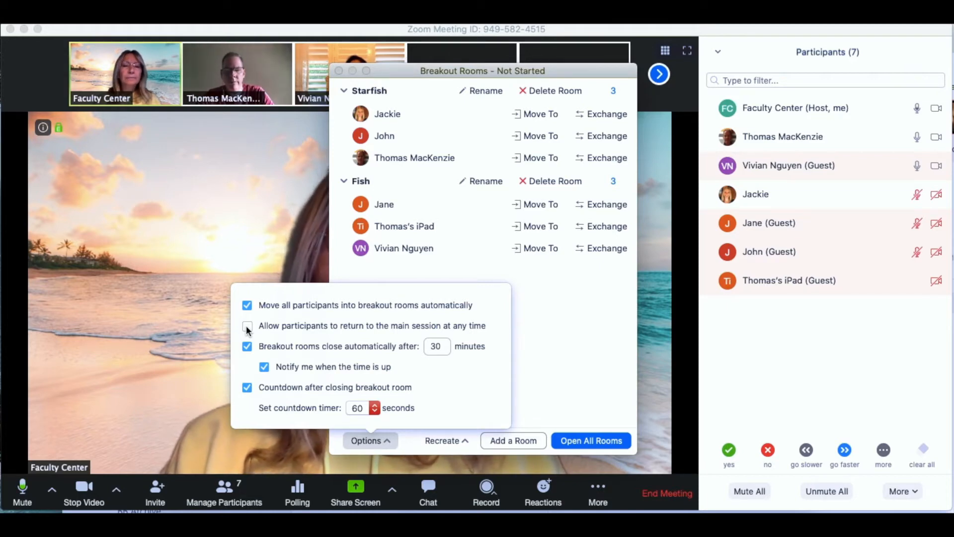
{"action": "left_click", "coordinate": [248, 326]}
{"action": "type", "text": "1"}
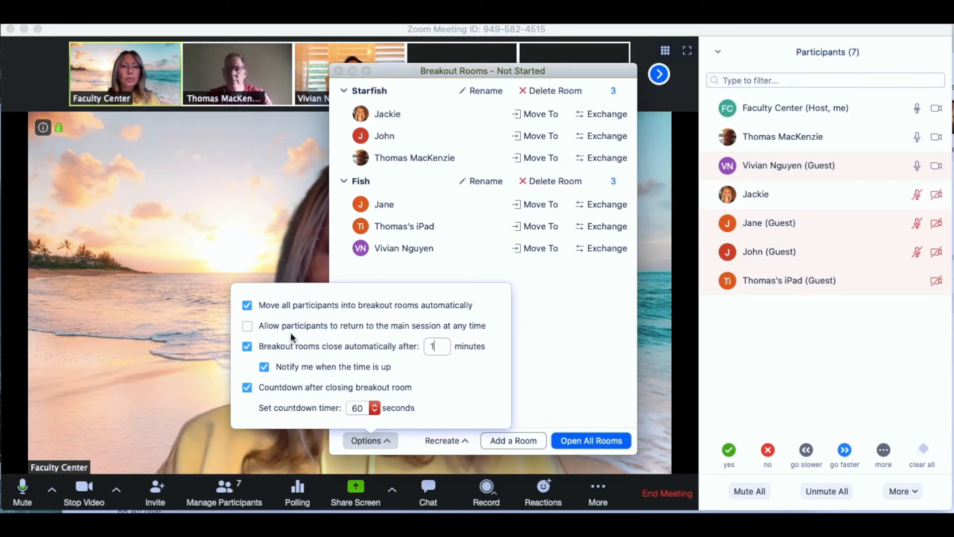
{"action": "mouse_move", "coordinate": [426, 366]}
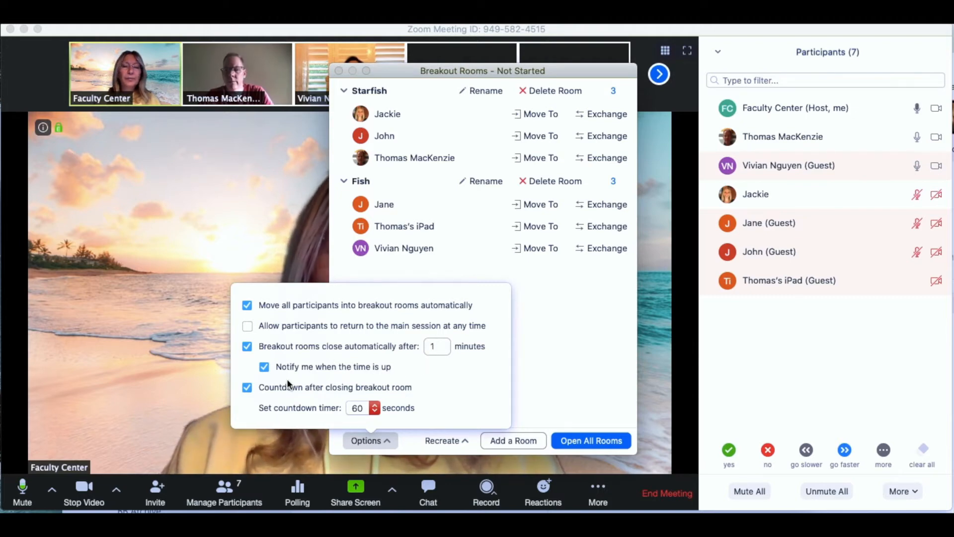
{"action": "mouse_move", "coordinate": [449, 397]}
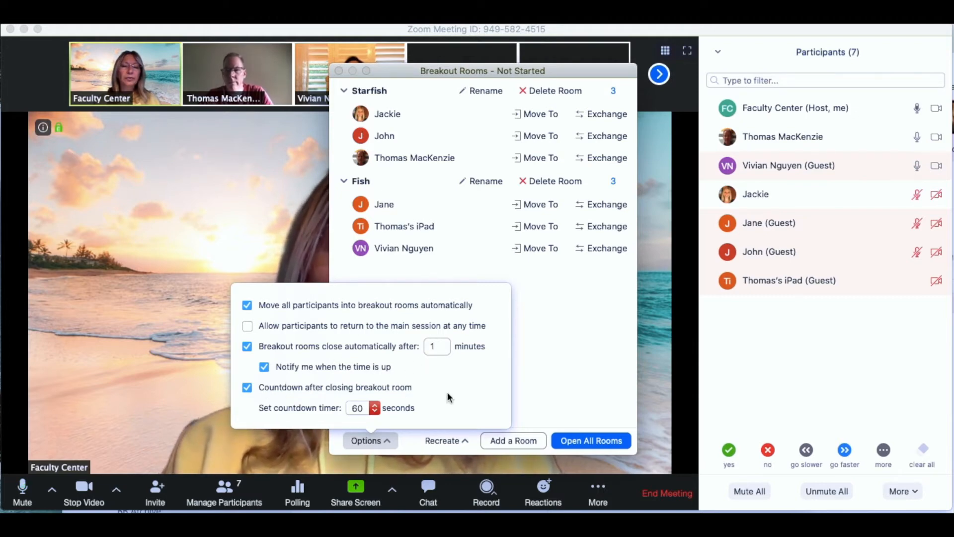
{"action": "left_click", "coordinate": [437, 346]}
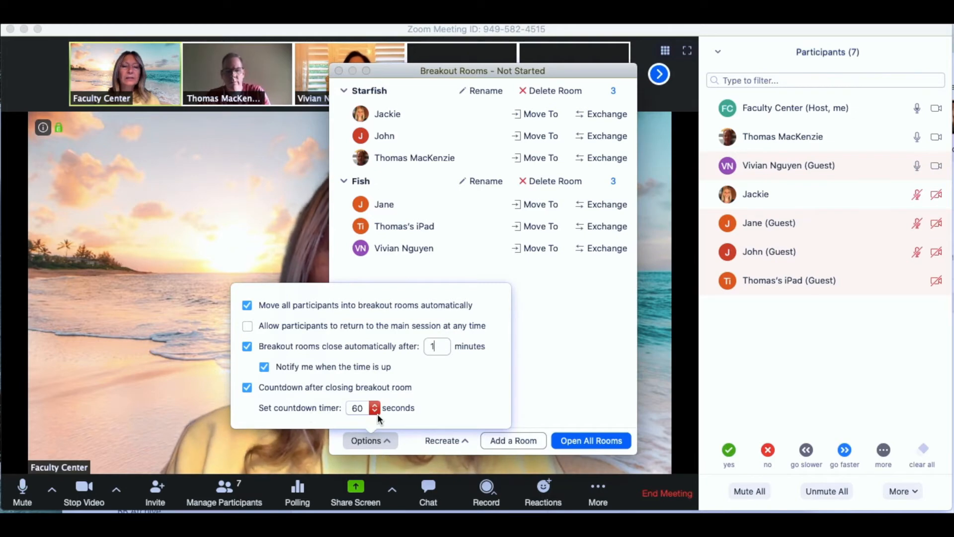
Set the countdown after closing to 10 seconds and leave the options
{"action": "left_click", "coordinate": [357, 408]}
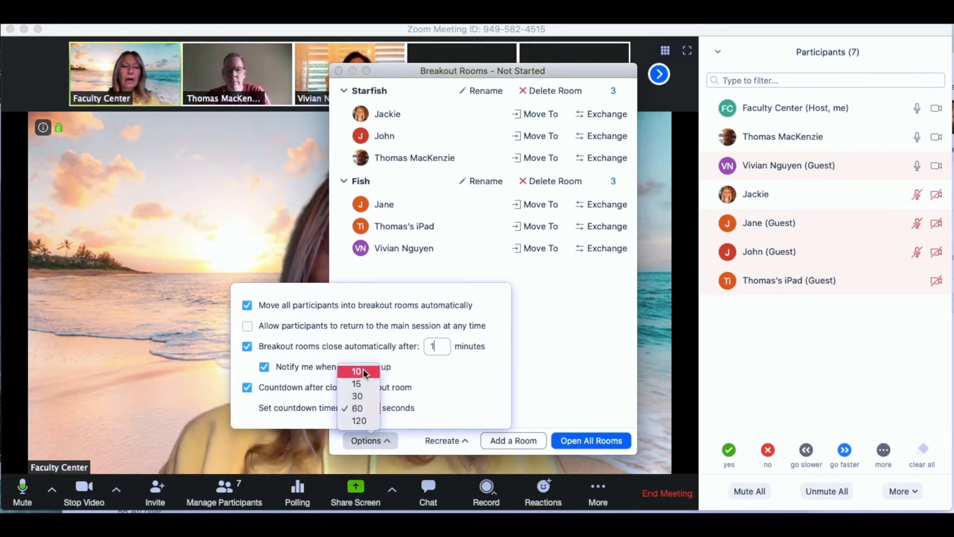
{"action": "left_click", "coordinate": [356, 371]}
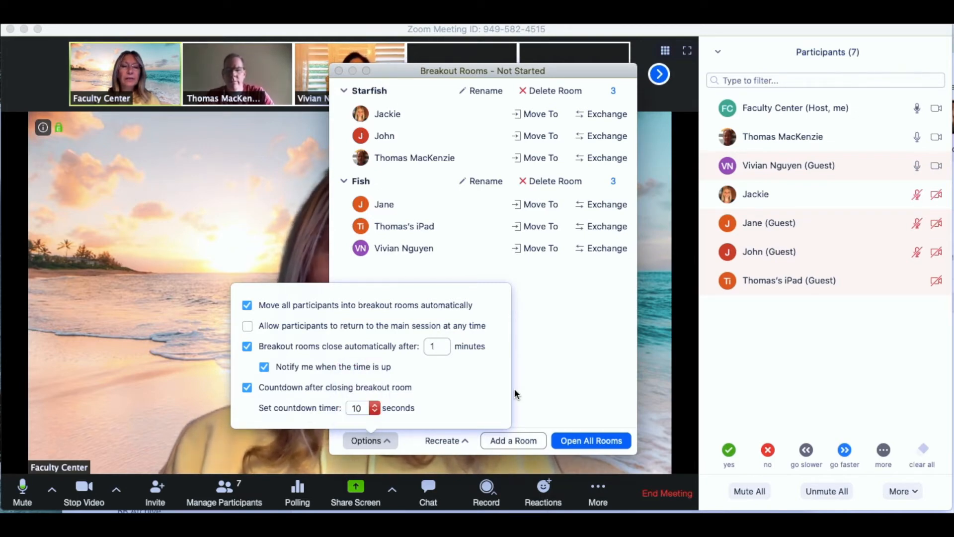
{"action": "left_click", "coordinate": [366, 440]}
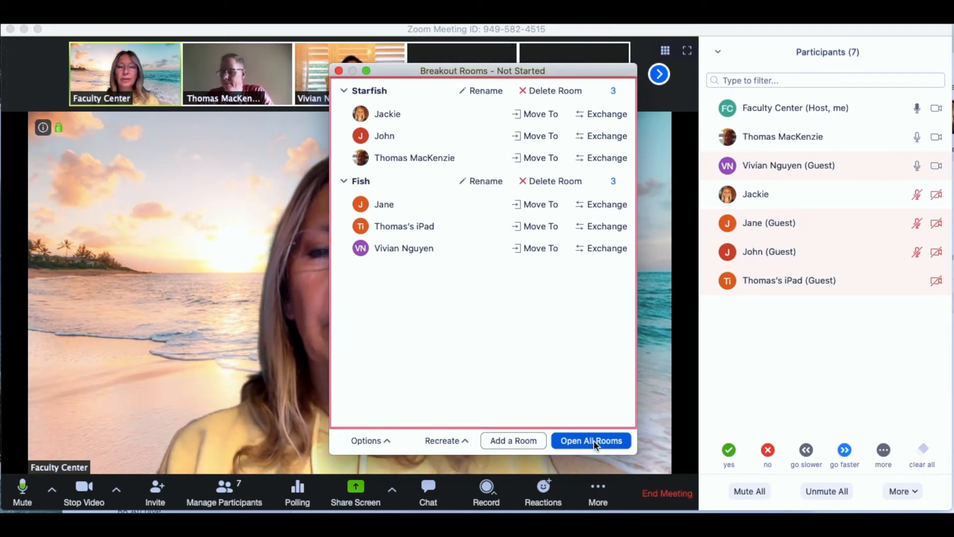
Open all rooms so participants move into Starfish and Fish
{"action": "left_click", "coordinate": [589, 440]}
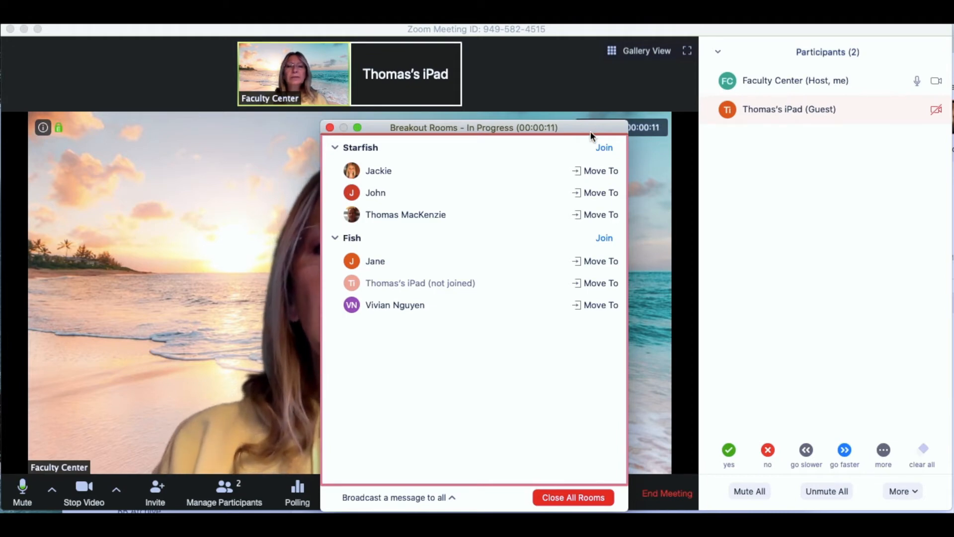
Join the Starfish breakout room as host, confirming the prompt
{"action": "left_click", "coordinate": [603, 147]}
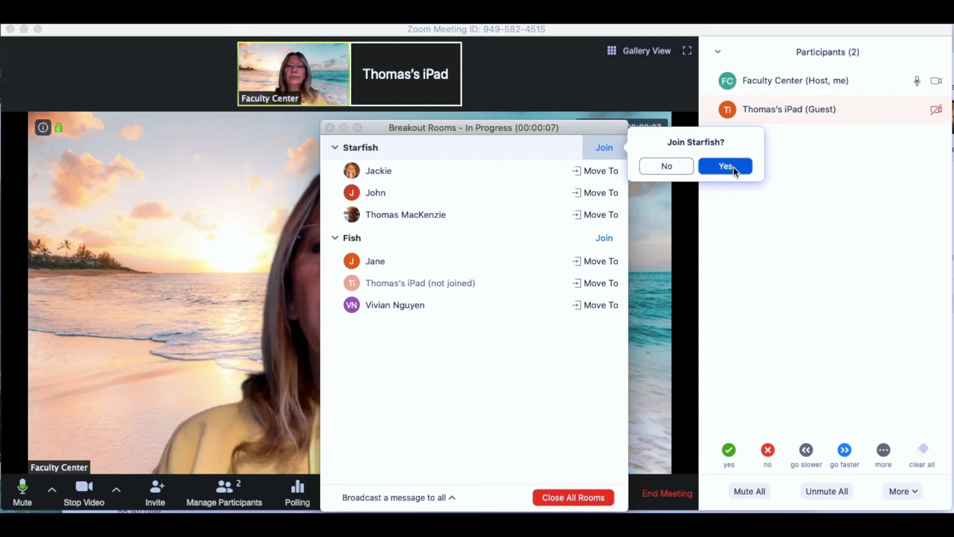
{"action": "left_click", "coordinate": [724, 166]}
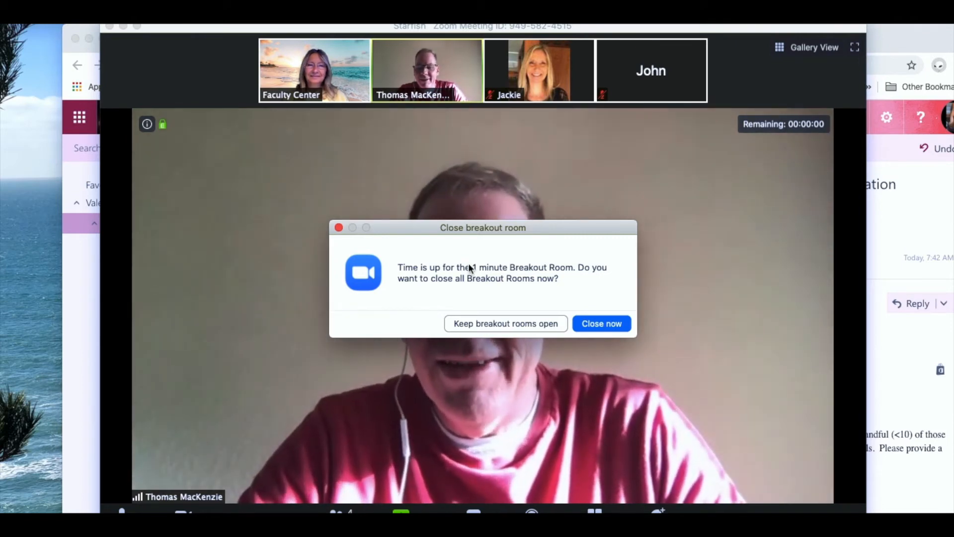
Dismiss the time-up notice, return to the main session and keep the breakout rooms open
{"action": "left_click_drag", "start_coordinate": [483, 226], "coordinate": [724, 150]}
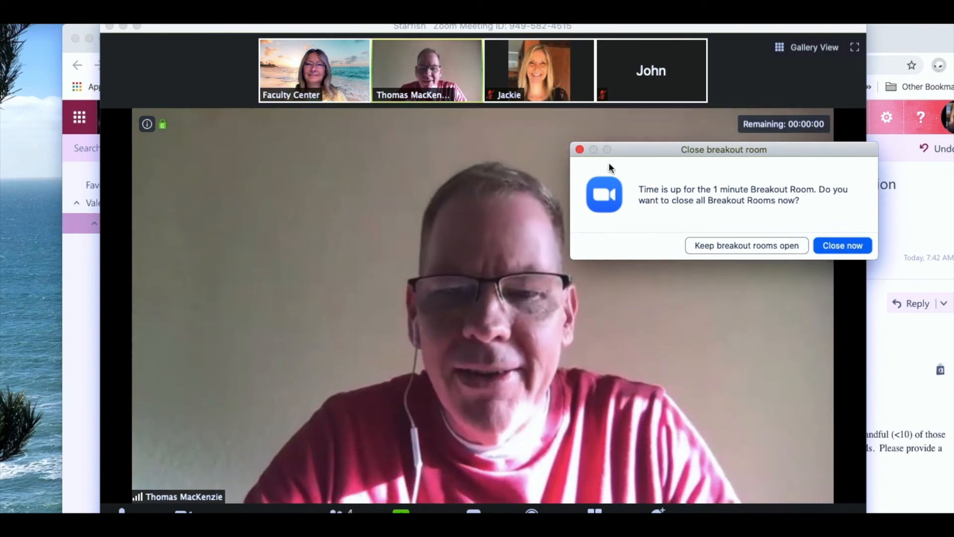
{"action": "left_click", "coordinate": [841, 245]}
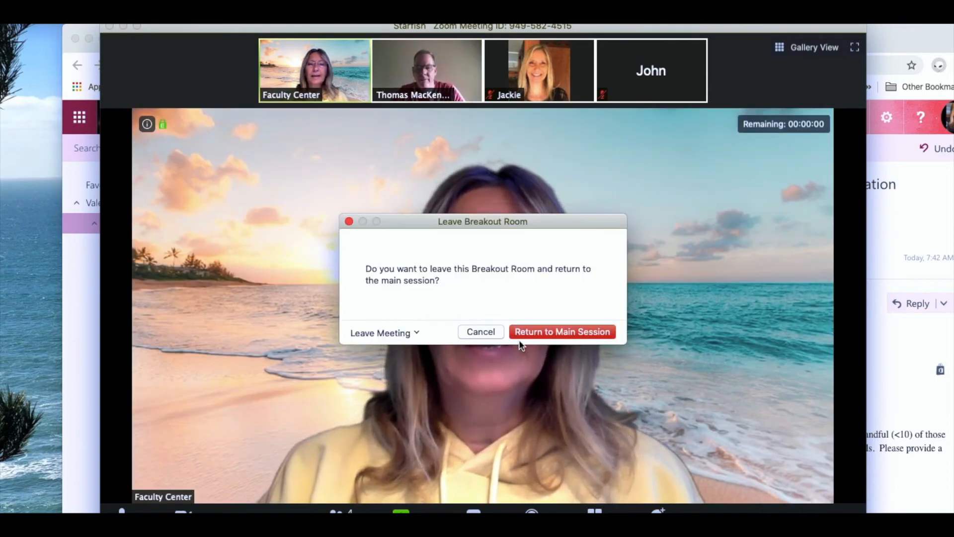
{"action": "left_click", "coordinate": [561, 332]}
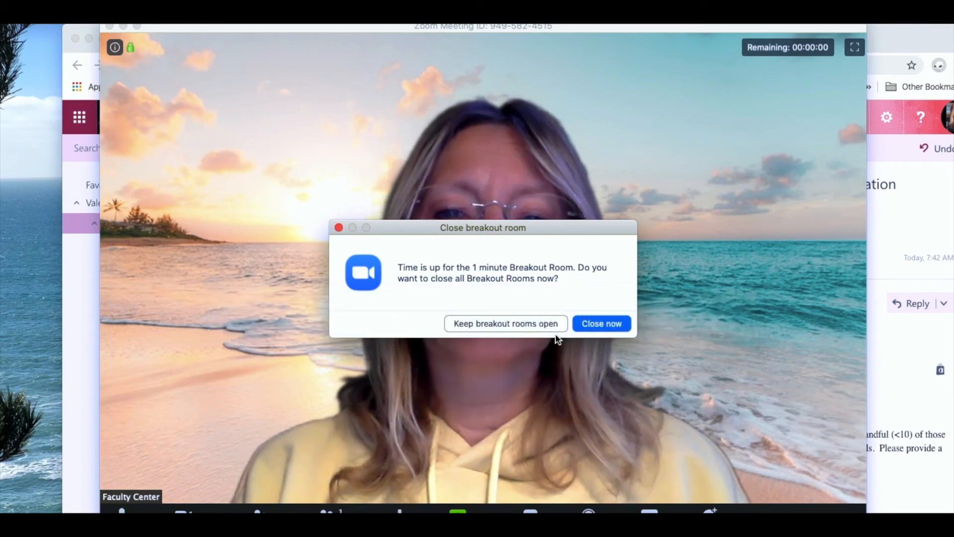
{"action": "left_click", "coordinate": [601, 323]}
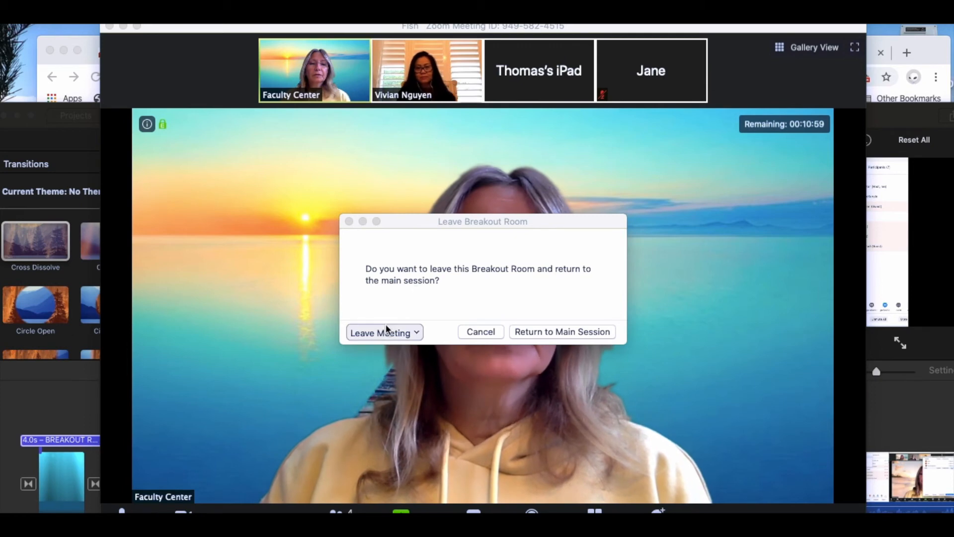
Leave the Fish room and return to the main session
{"action": "left_click", "coordinate": [380, 332]}
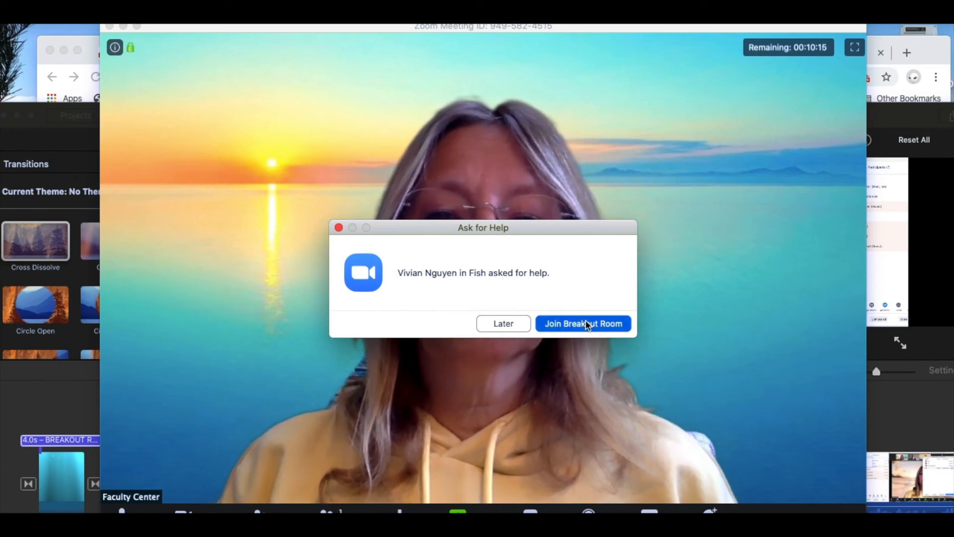
{"action": "mouse_move", "coordinate": [771, 382]}
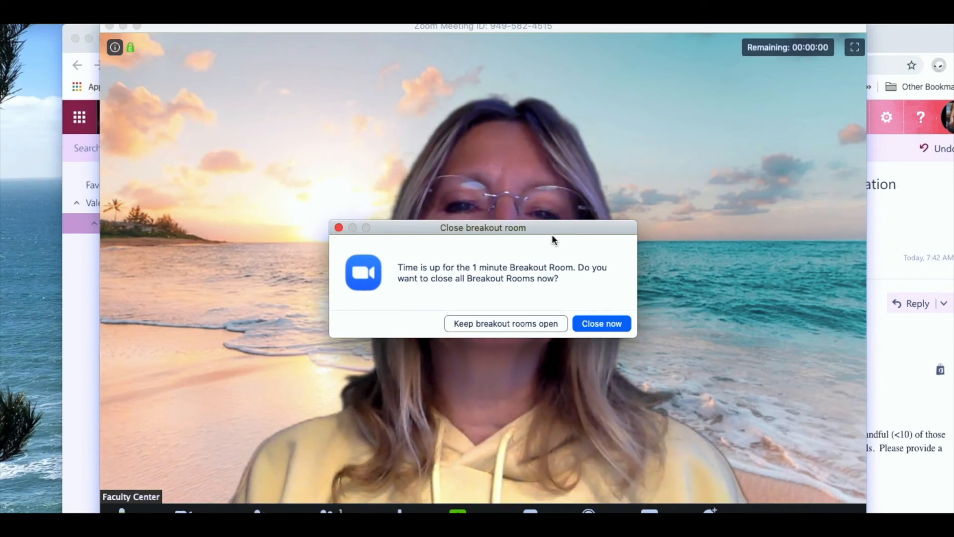
Move the close-rooms notice aside and keep the breakout rooms open
{"action": "left_click_drag", "start_coordinate": [483, 227], "coordinate": [590, 116]}
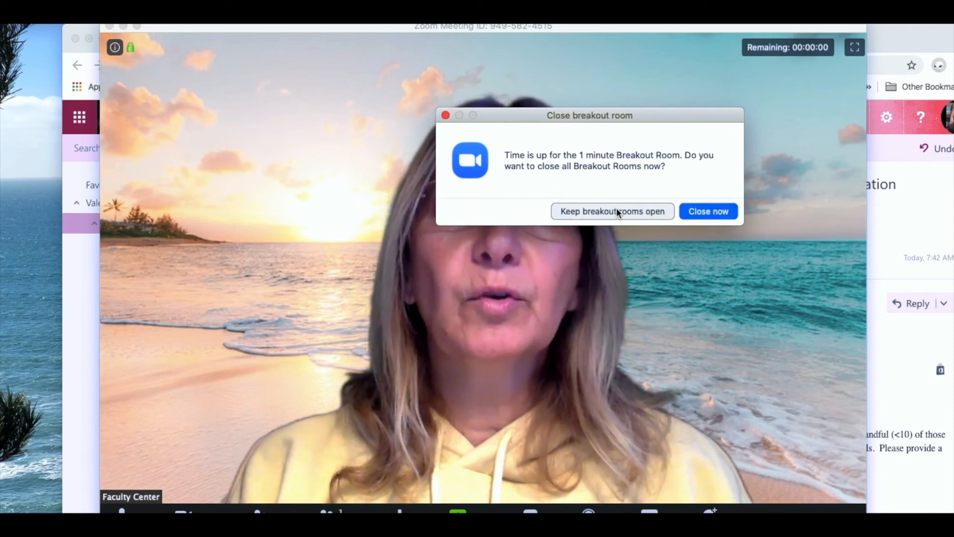
{"action": "left_click", "coordinate": [611, 211]}
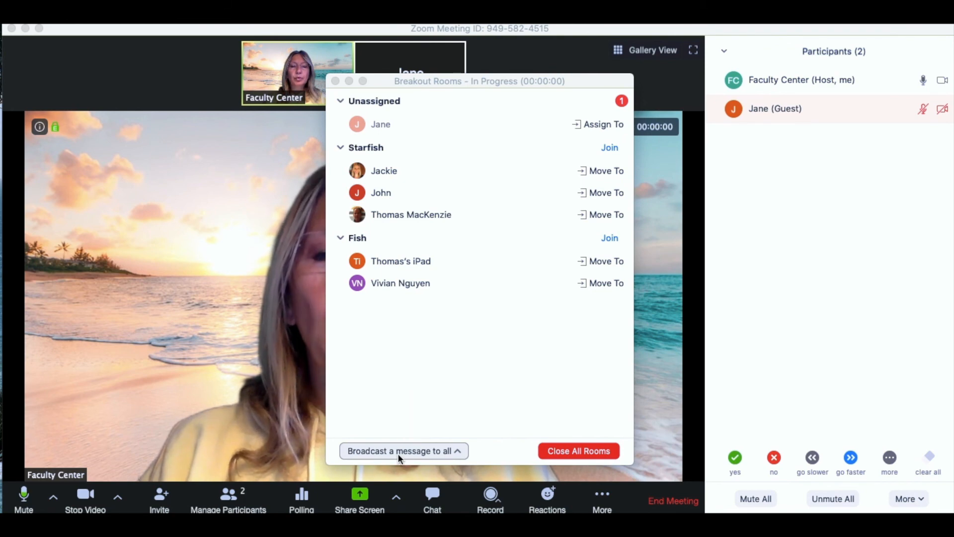
Close all breakout rooms, starting the countdown for participants to return to the main session
{"action": "left_click", "coordinate": [398, 450]}
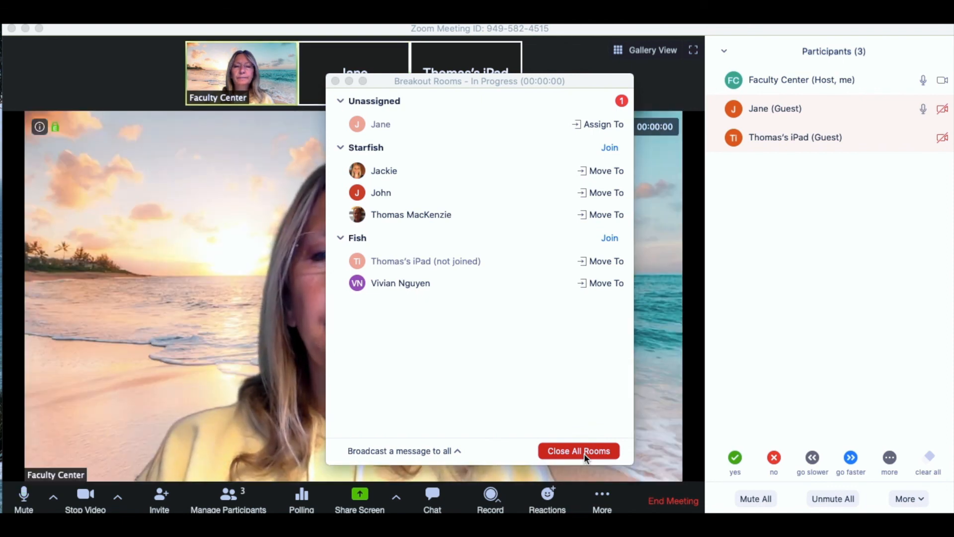
{"action": "left_click", "coordinate": [577, 450]}
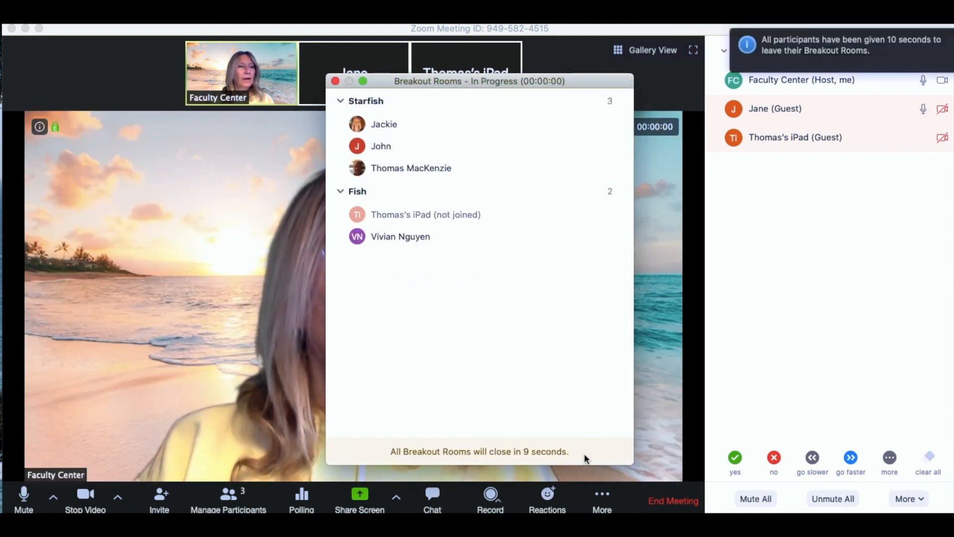